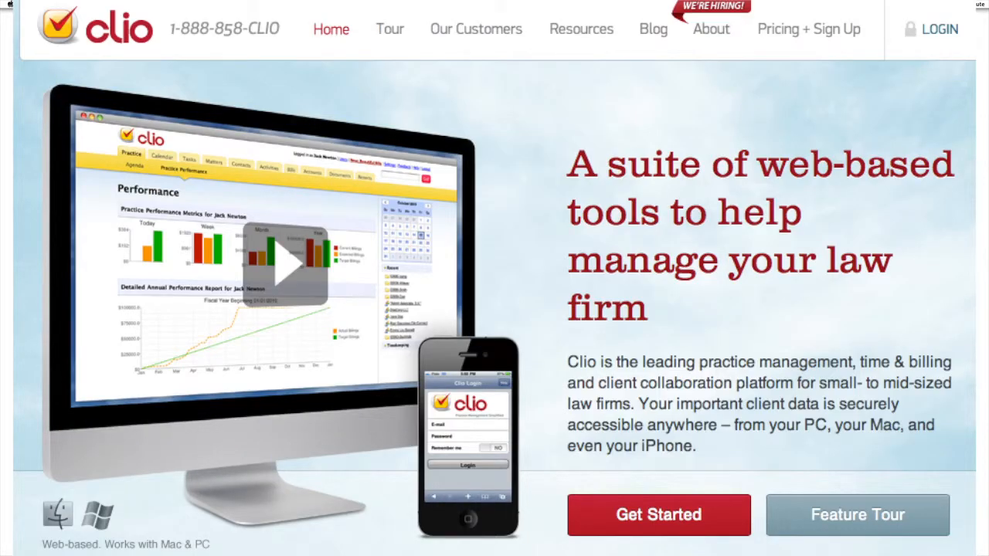
Step: Open the dashboard's help popup showing the search field and suggested location articles
click(286, 262)
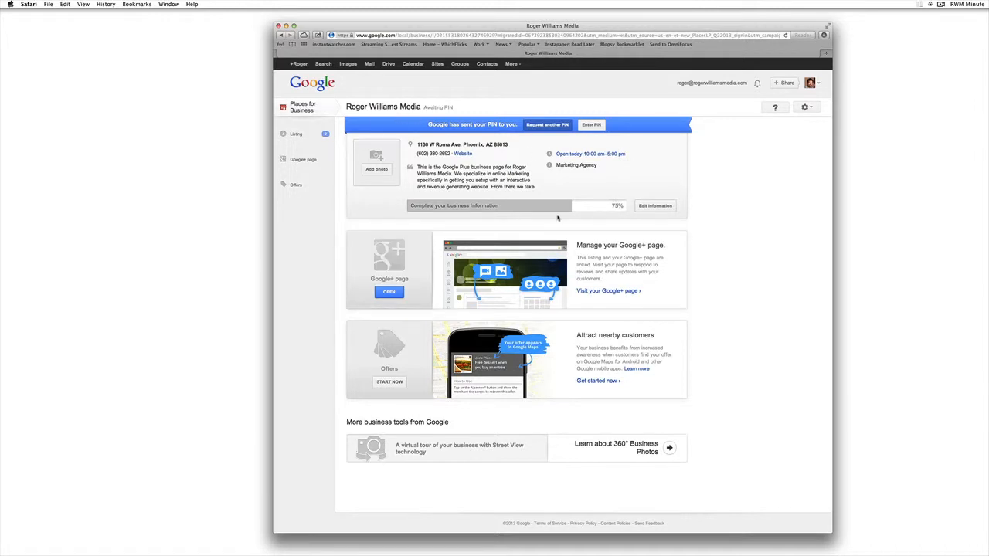
mouse_move(593, 197)
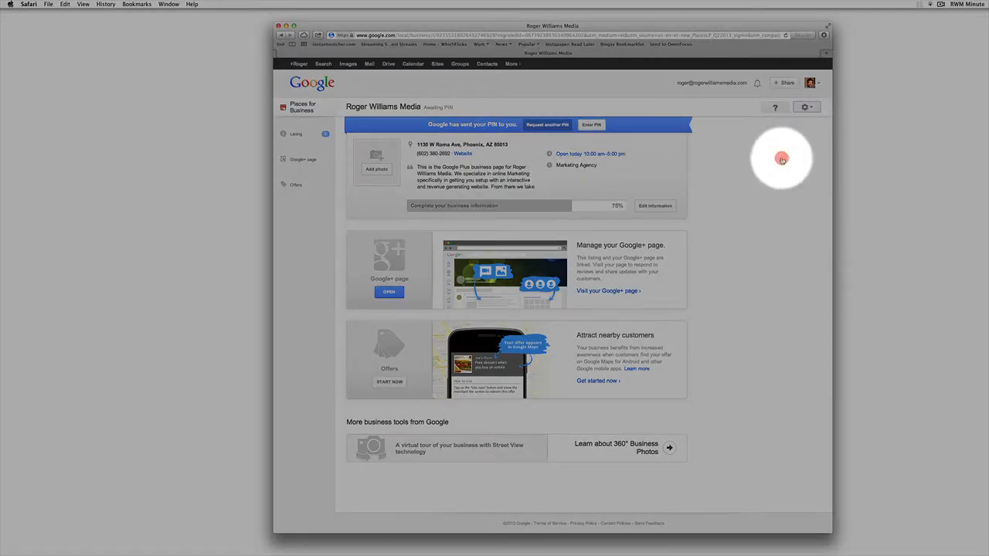
click(774, 108)
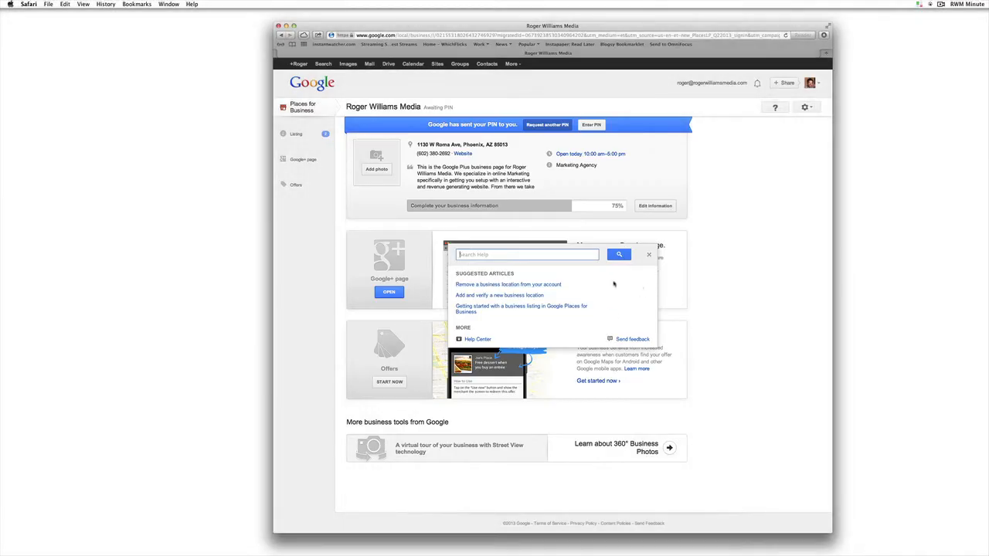
mouse_move(593, 298)
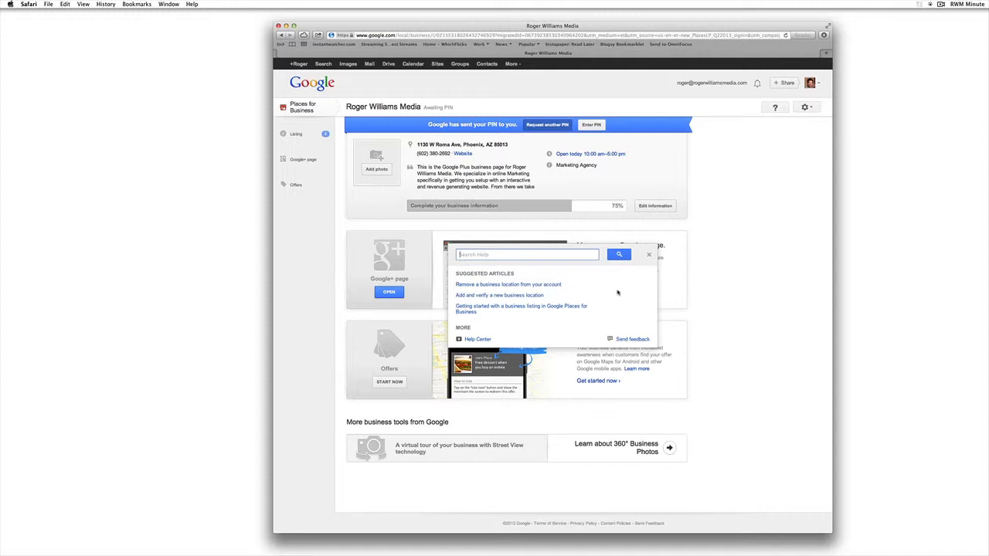
mouse_move(511, 323)
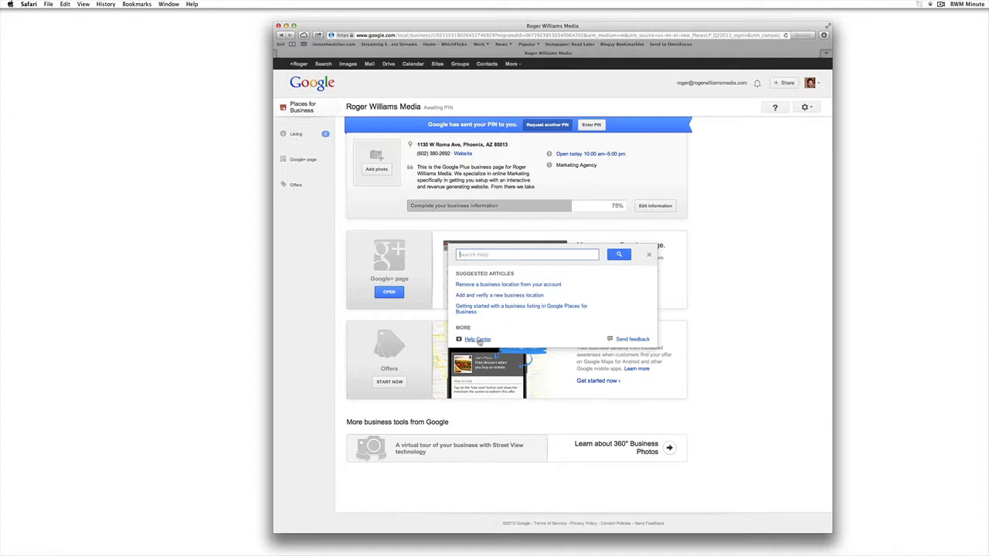
Step: Go to the Help Center's Contact Us options and choose weekday phone support for local listings
click(478, 340)
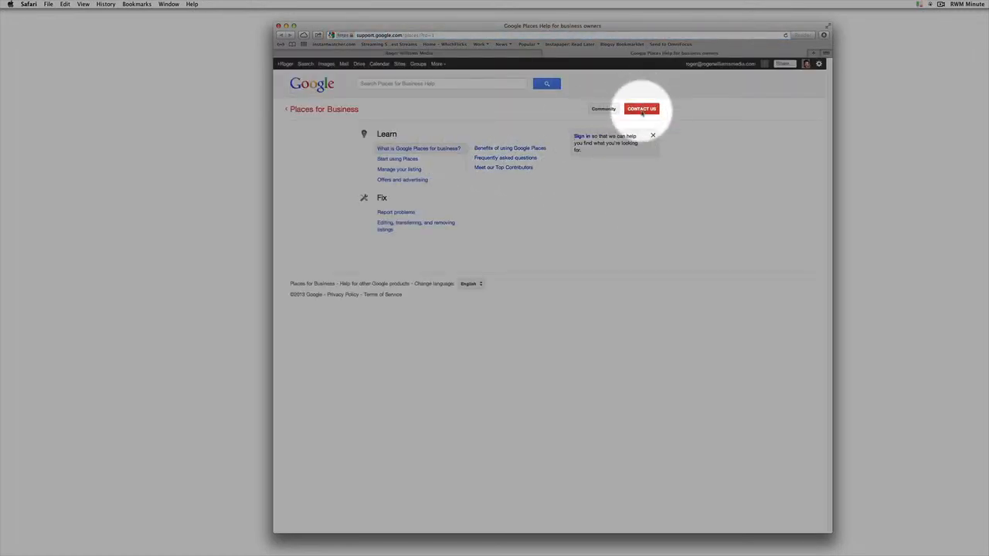
click(641, 108)
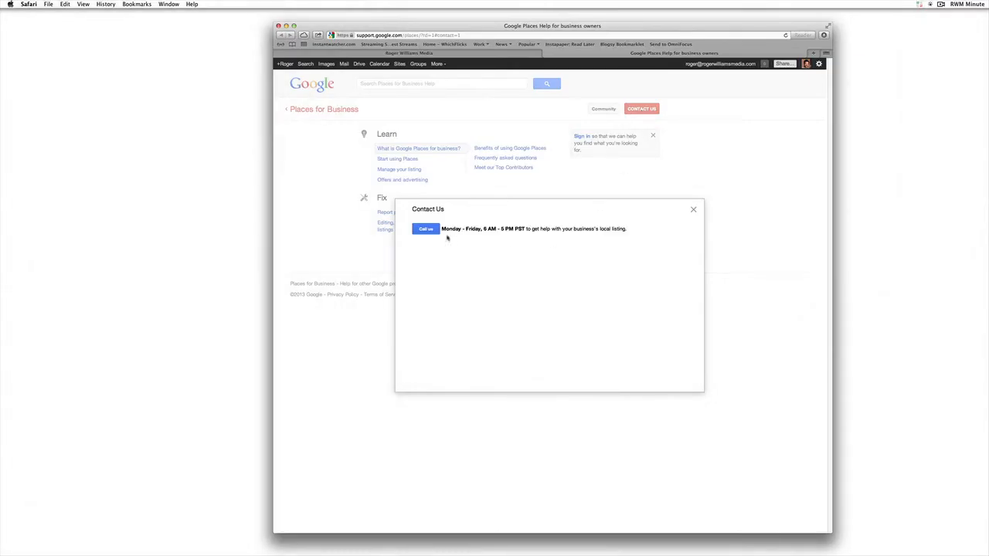
click(425, 228)
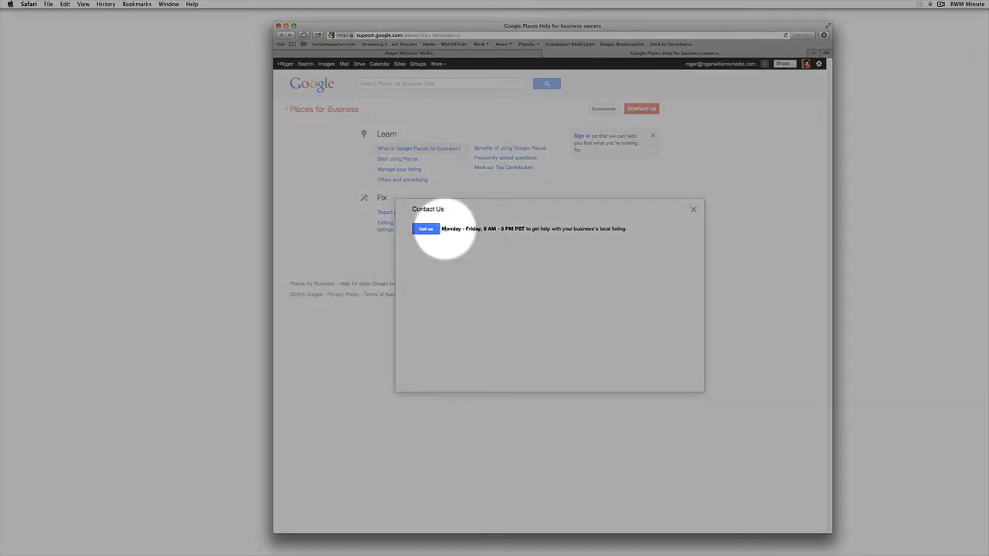
mouse_move(521, 228)
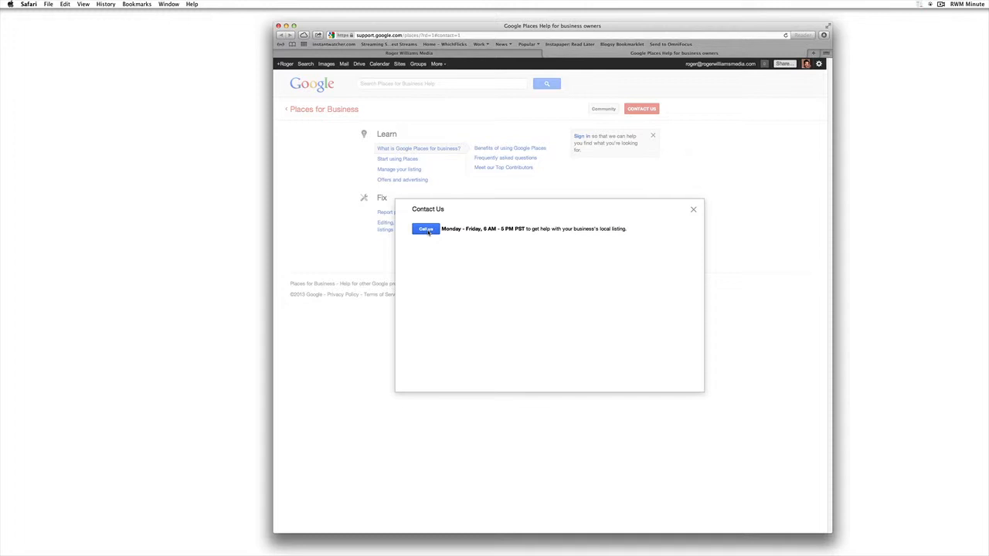
Step: Load the 'Talk to a specialist' call-back form with name and email prefilled
click(426, 229)
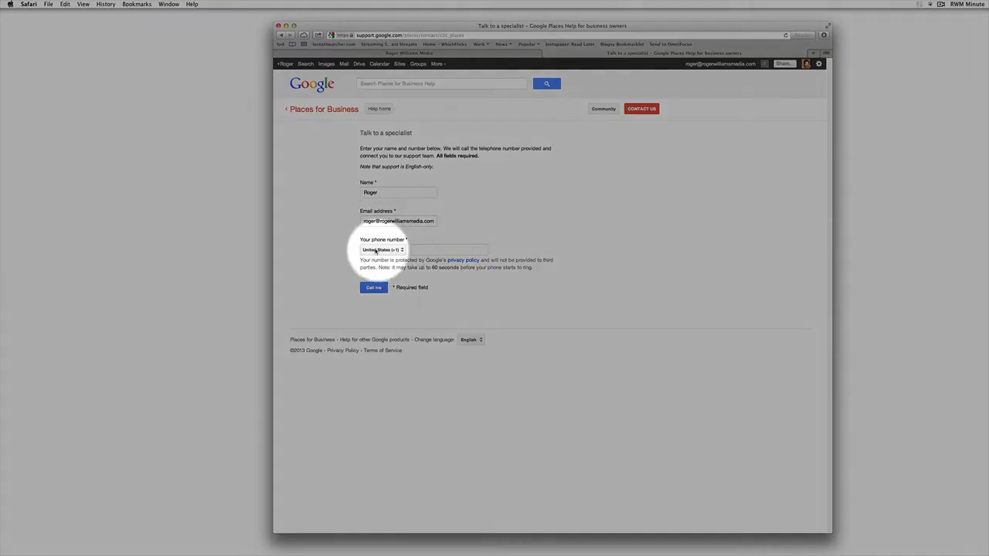
mouse_move(508, 255)
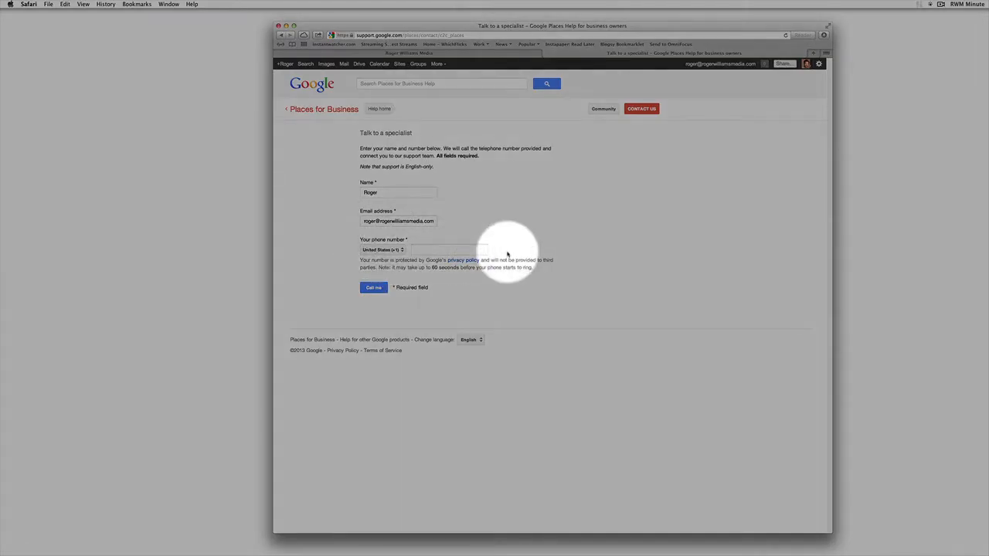
mouse_move(510, 247)
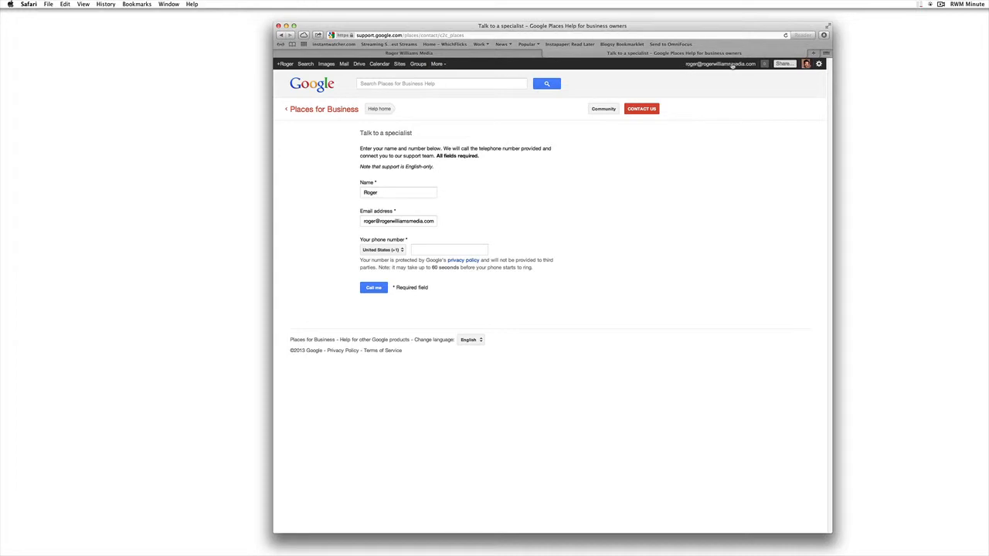
mouse_move(753, 67)
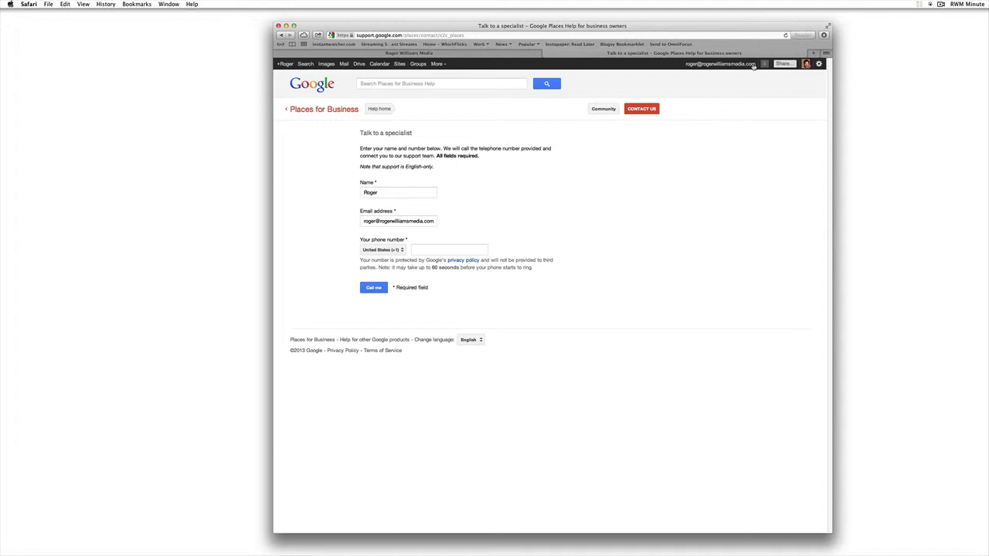
mouse_move(698, 63)
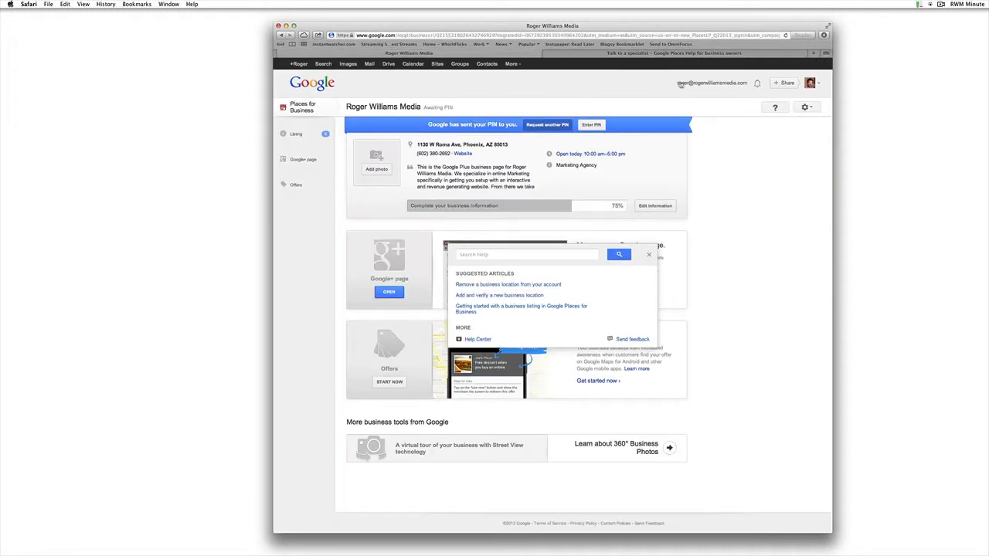
mouse_move(699, 83)
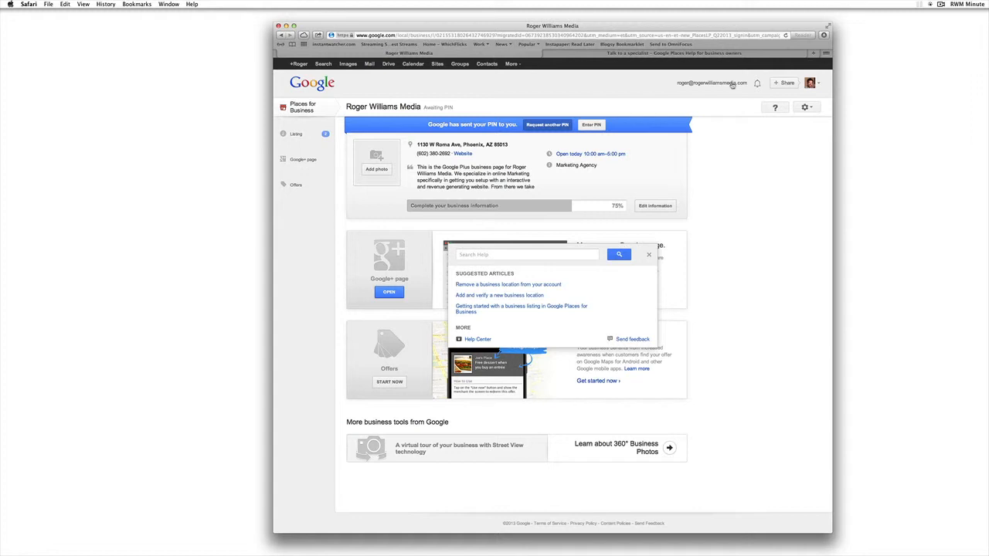
mouse_move(727, 140)
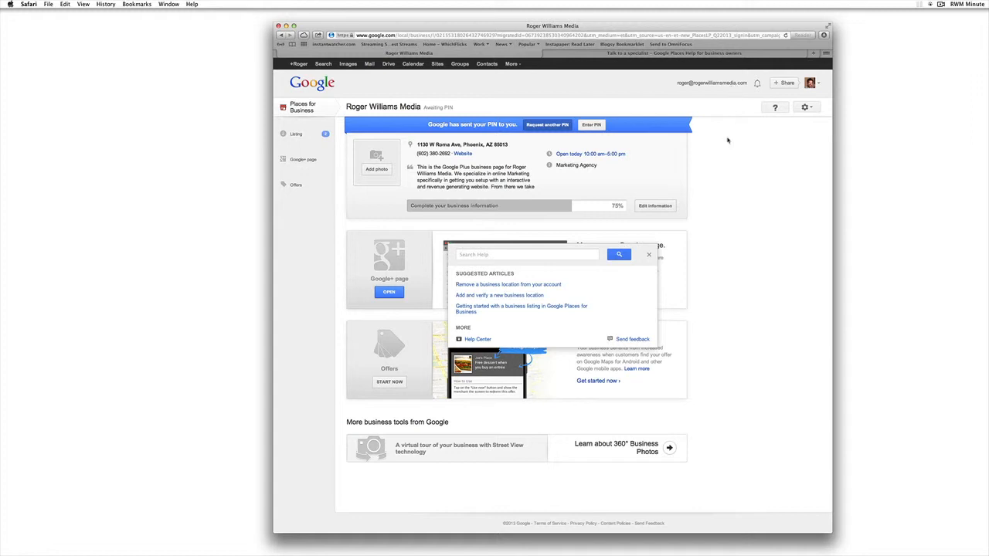
Step: Dismiss the help suggestions popup to return to the unverified business dashboard
click(649, 255)
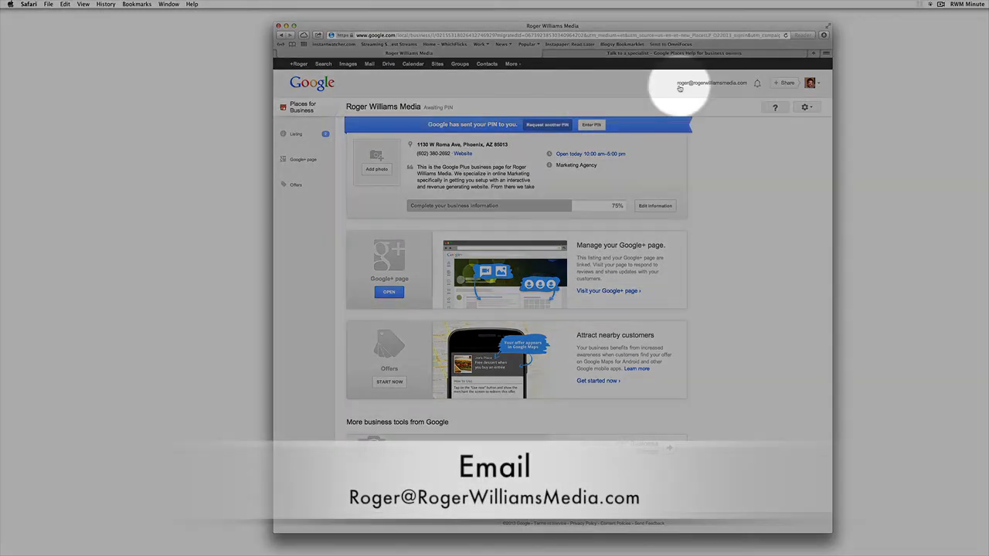
mouse_move(747, 104)
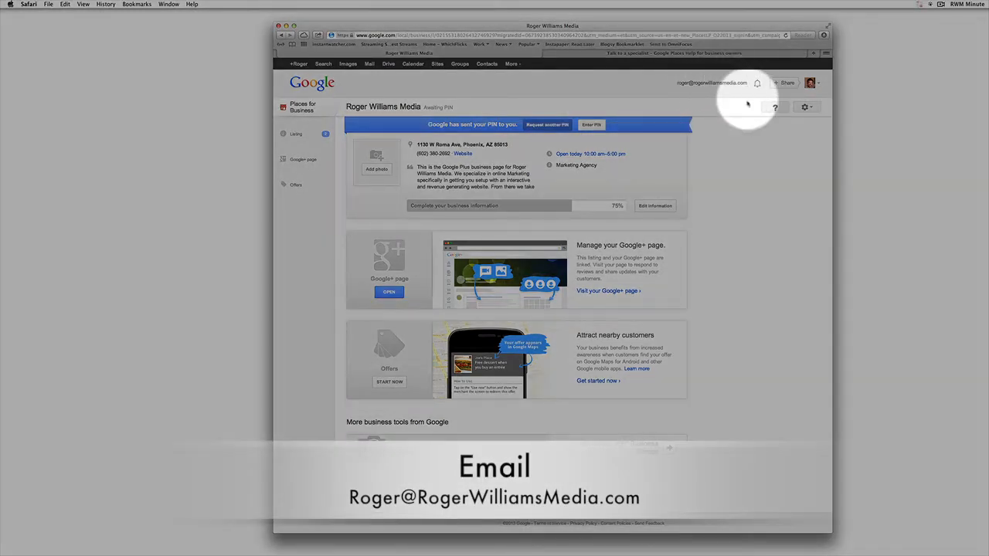